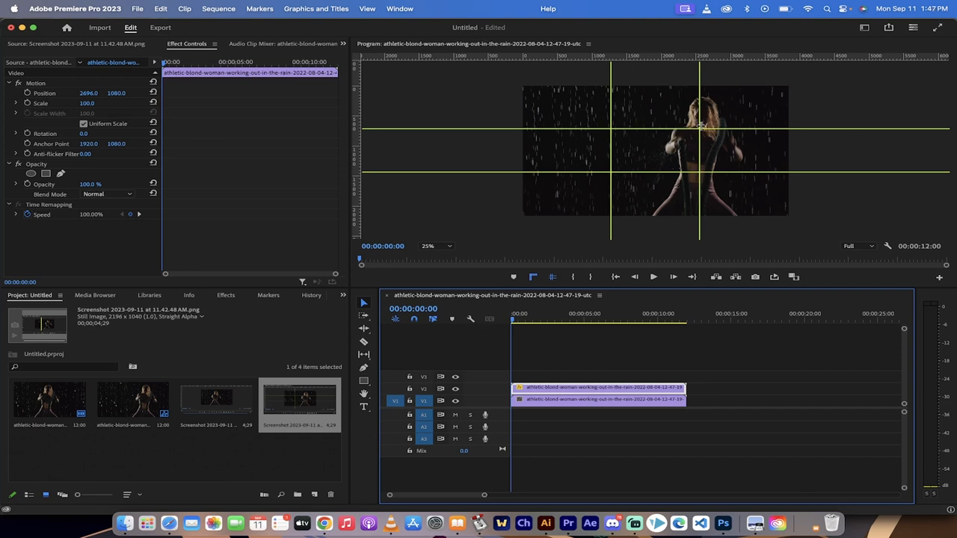
mouse_move(697, 151)
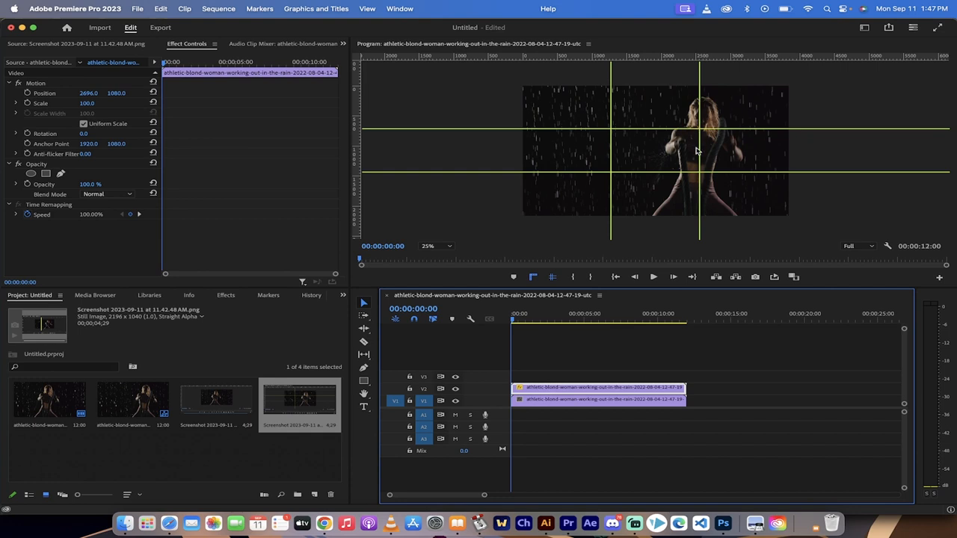
mouse_move(699, 124)
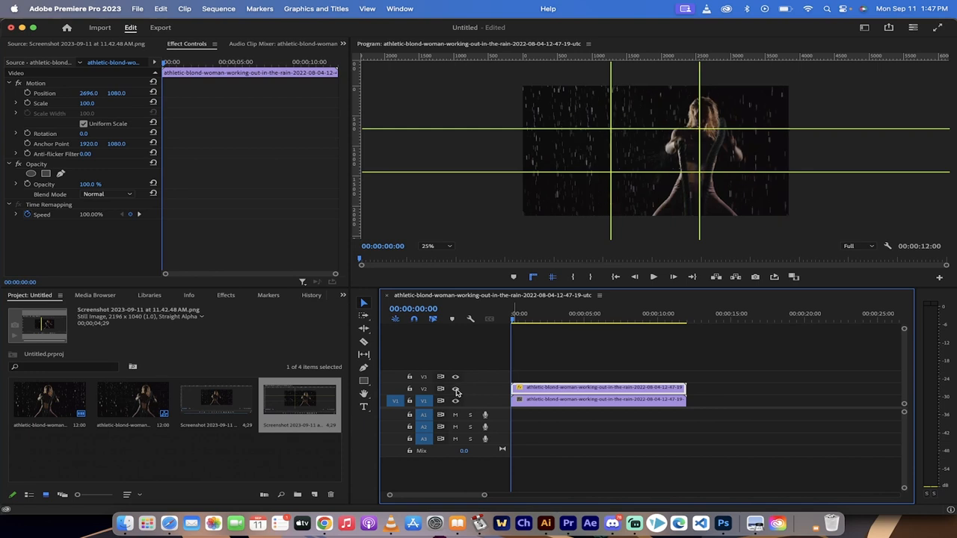
mouse_move(527, 366)
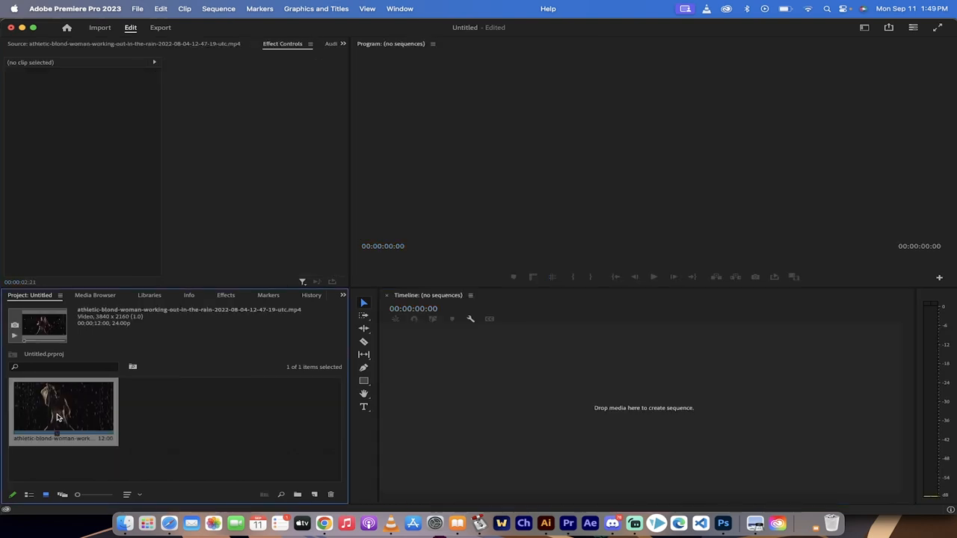
Build a 12-second 4K sequence from the rain workout clip and bring up the View menu
drag(63, 412, 598, 399)
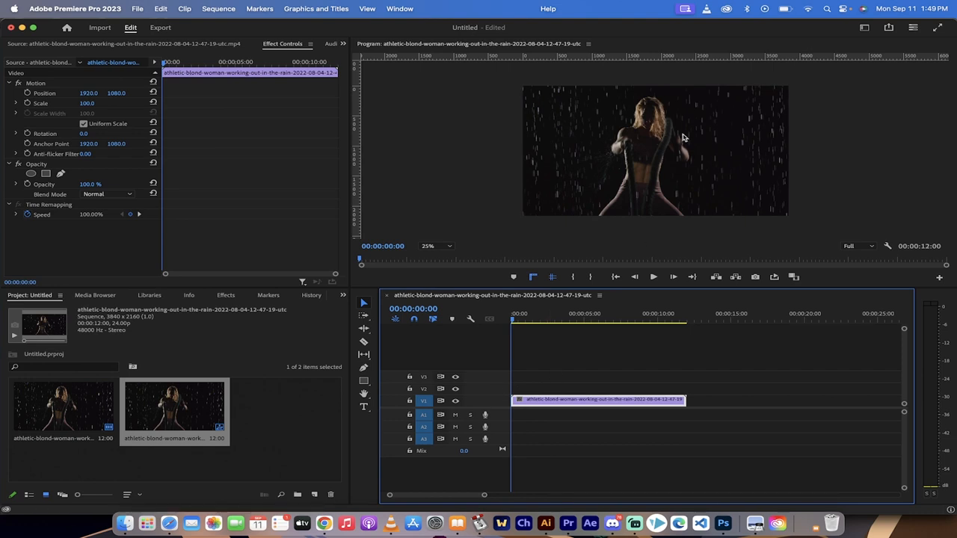
mouse_move(578, 257)
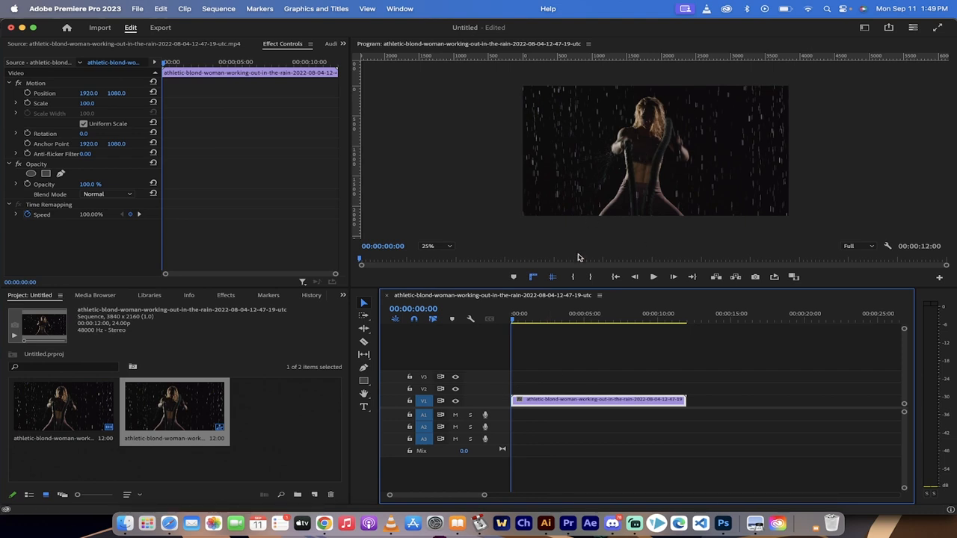
mouse_move(555, 305)
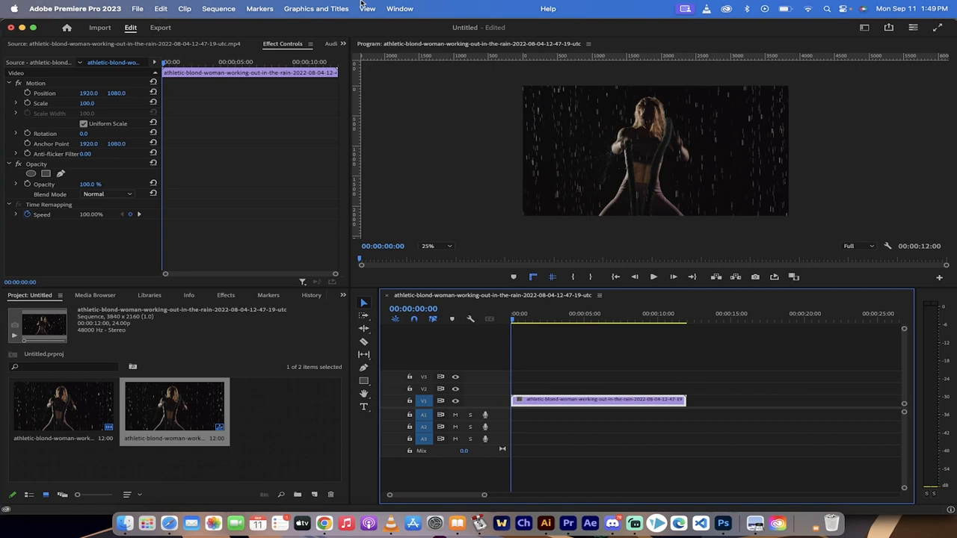
click(367, 9)
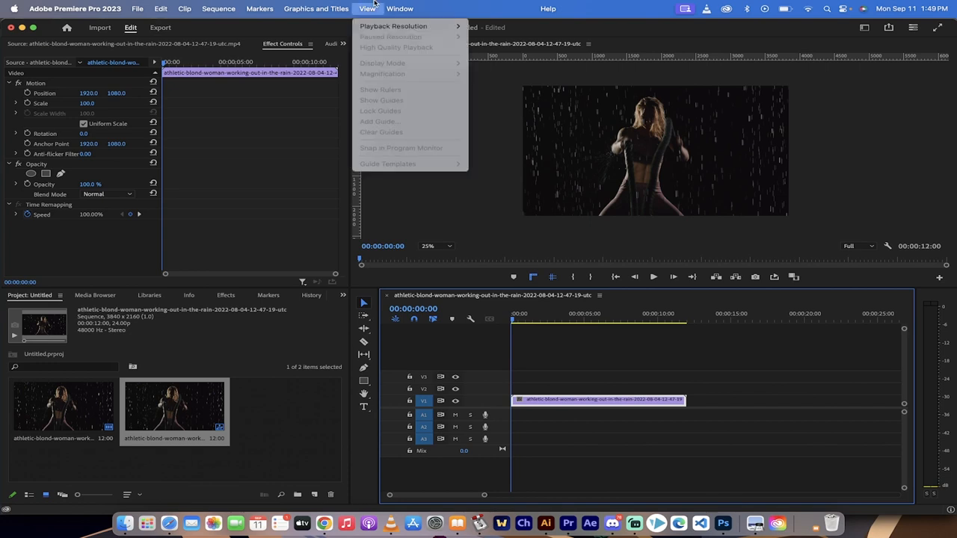
mouse_move(382, 121)
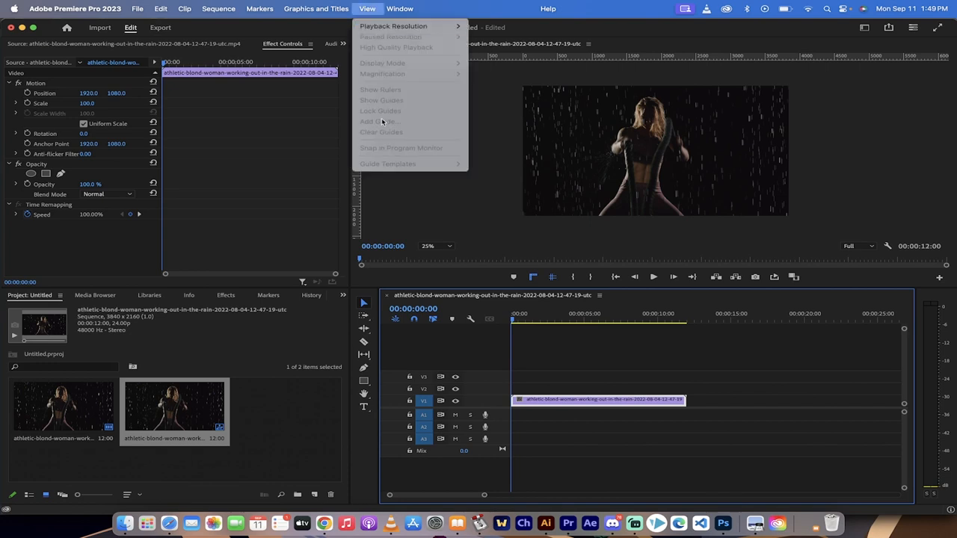
click(568, 209)
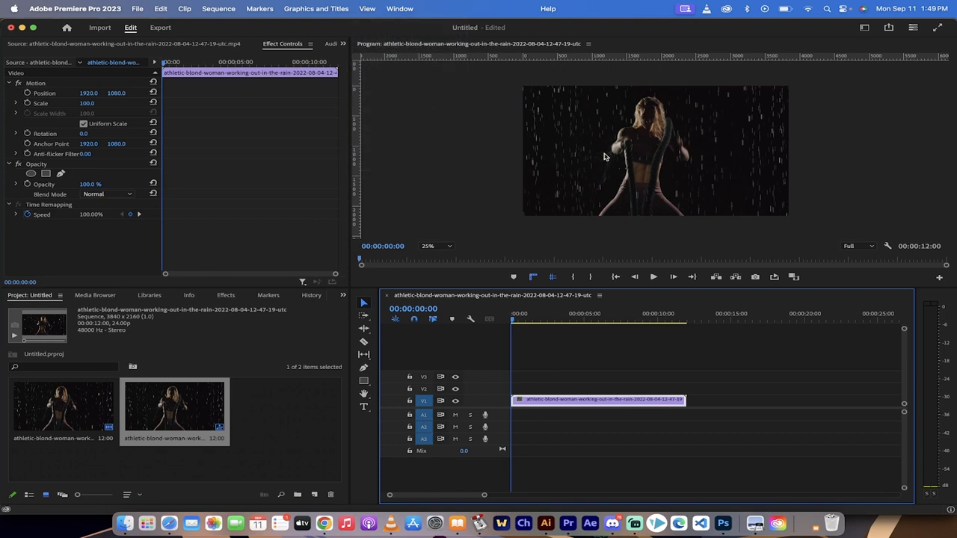
mouse_move(610, 159)
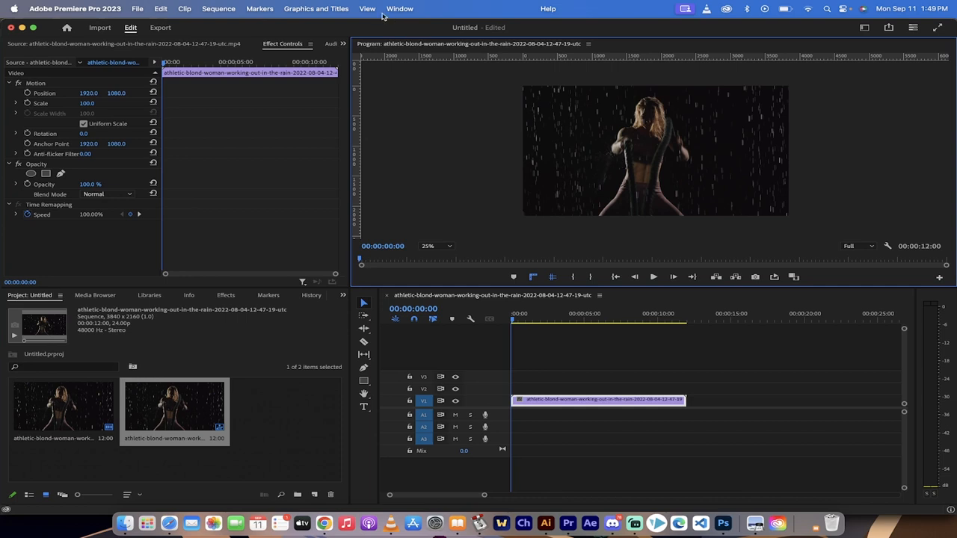
click(367, 9)
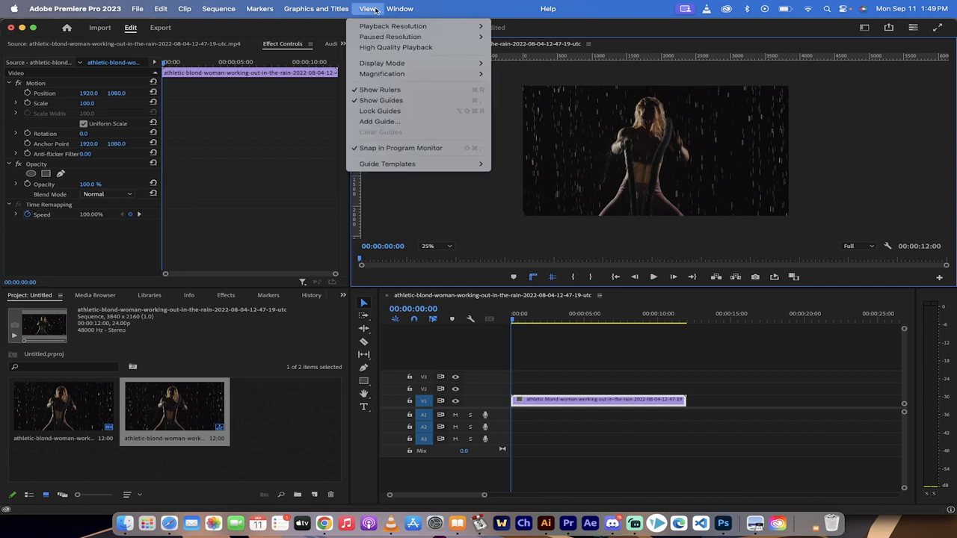
mouse_move(381, 101)
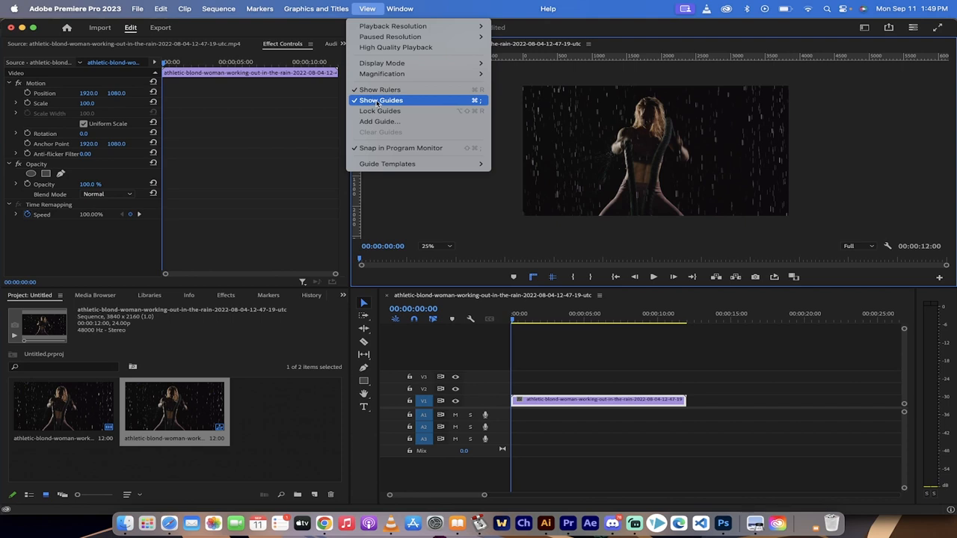
mouse_move(377, 104)
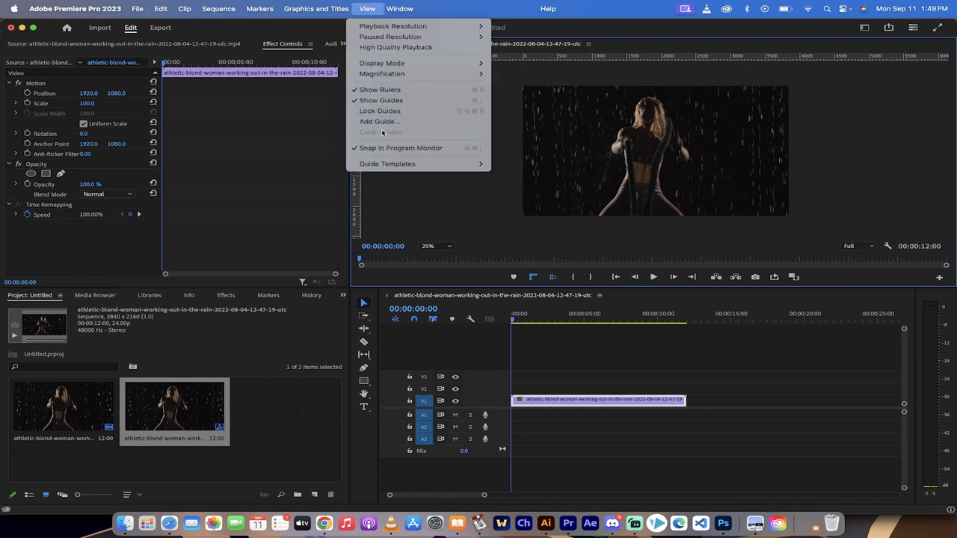
mouse_move(380, 121)
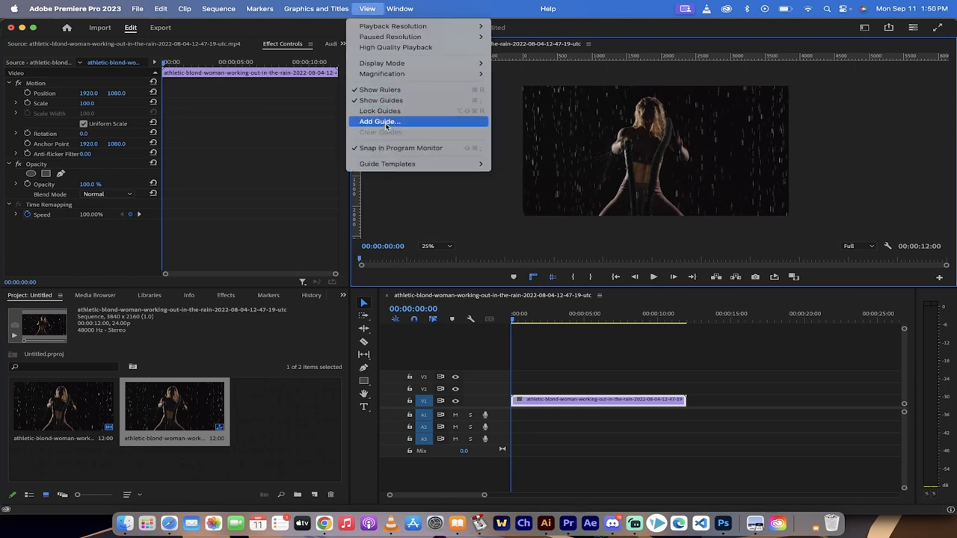
Add a horizontal guide at 33.3 percent of the frame height
click(379, 121)
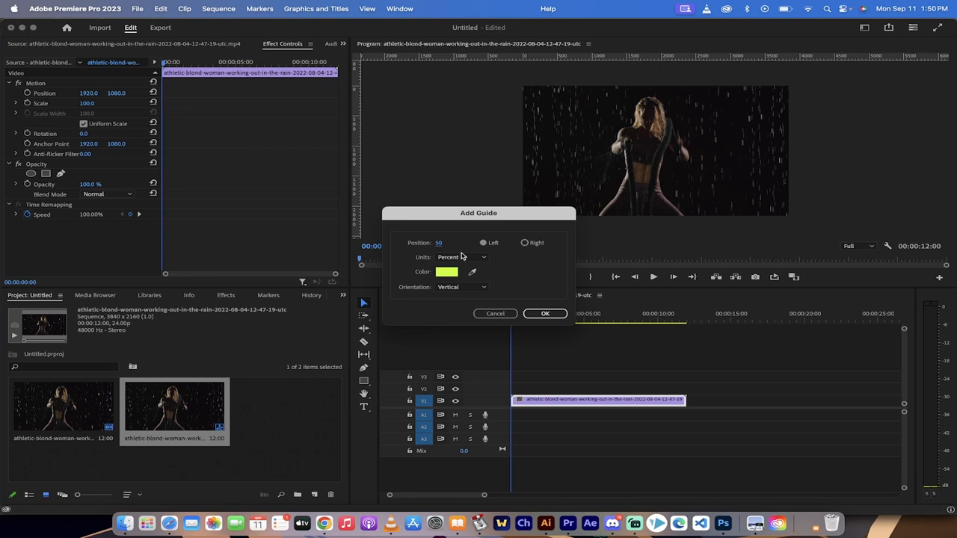
click(461, 257)
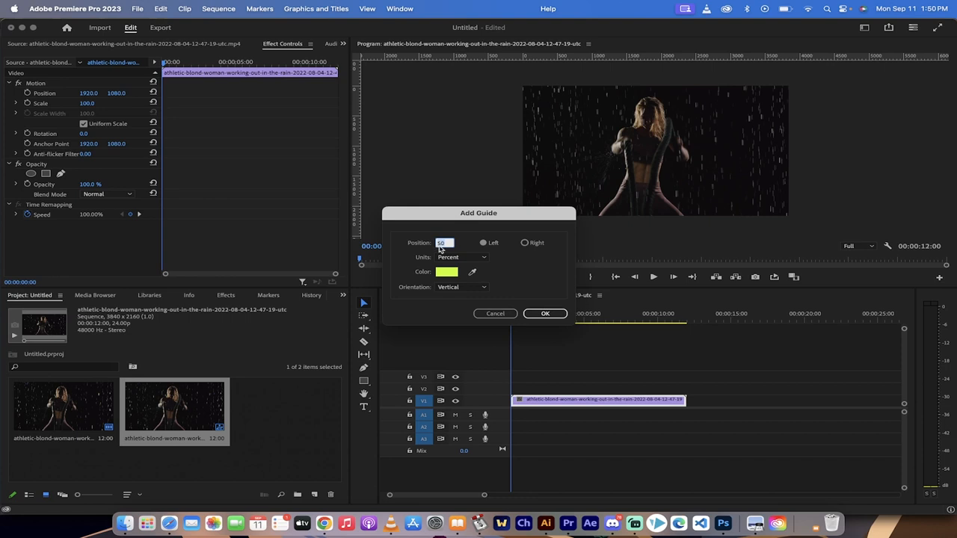
text(33.3)
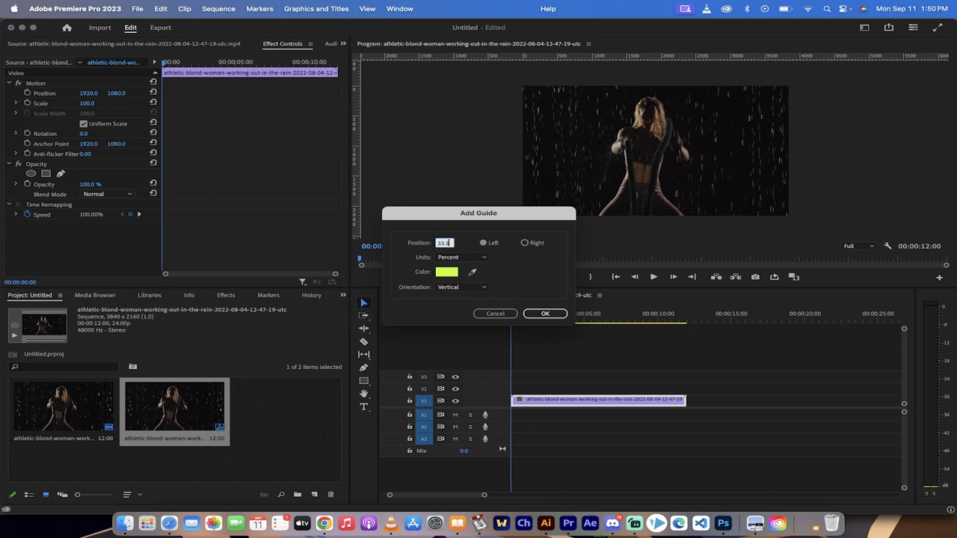
click(446, 271)
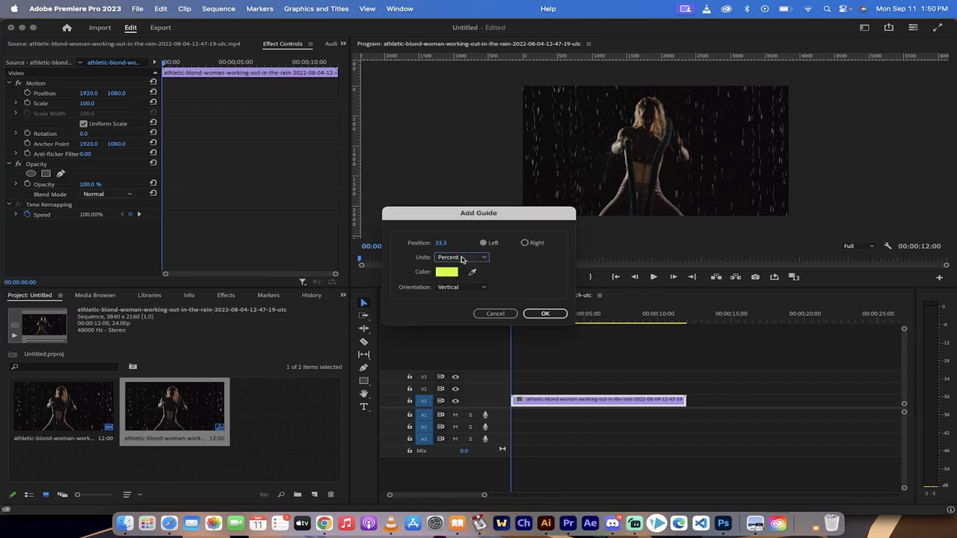
click(461, 287)
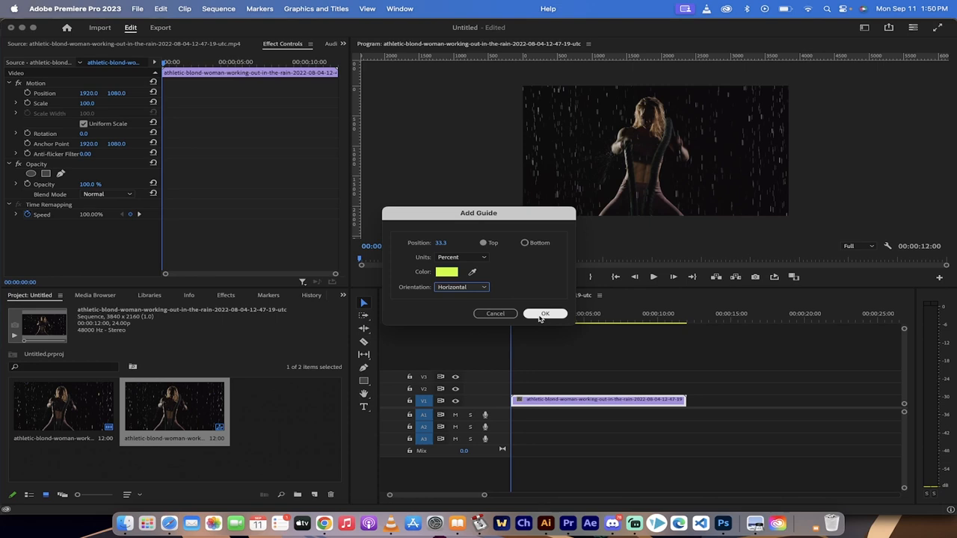
mouse_move(545, 313)
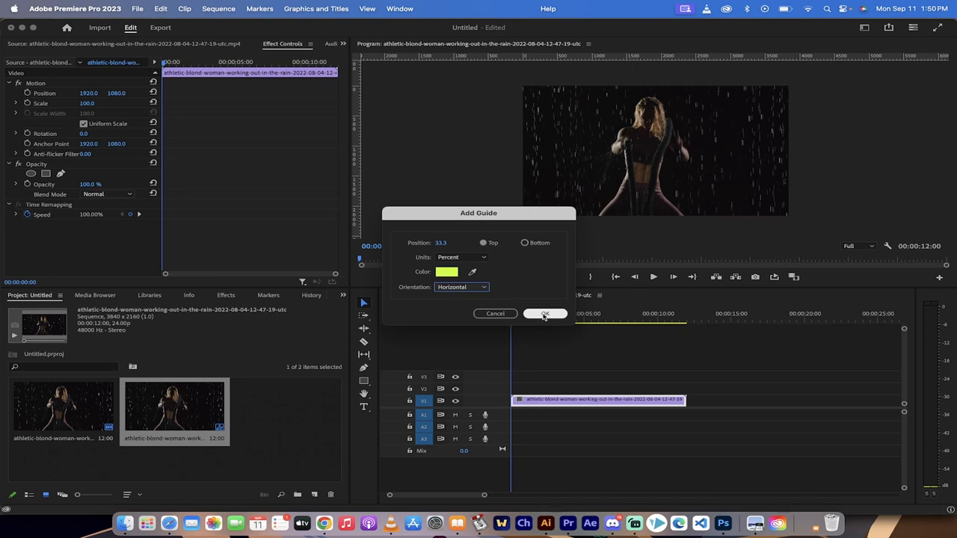
click(544, 313)
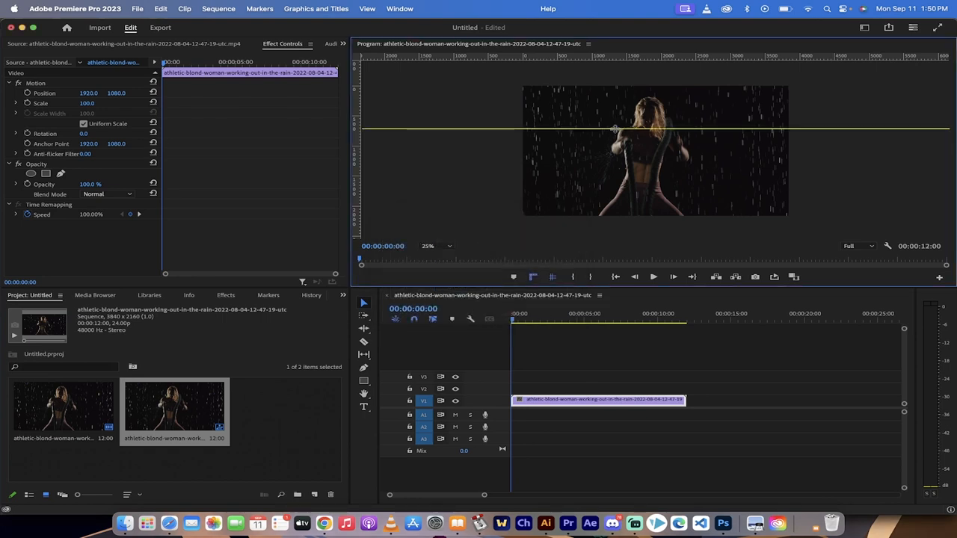
Reopen the View menu and enter 66.0 for a second horizontal guide
click(366, 8)
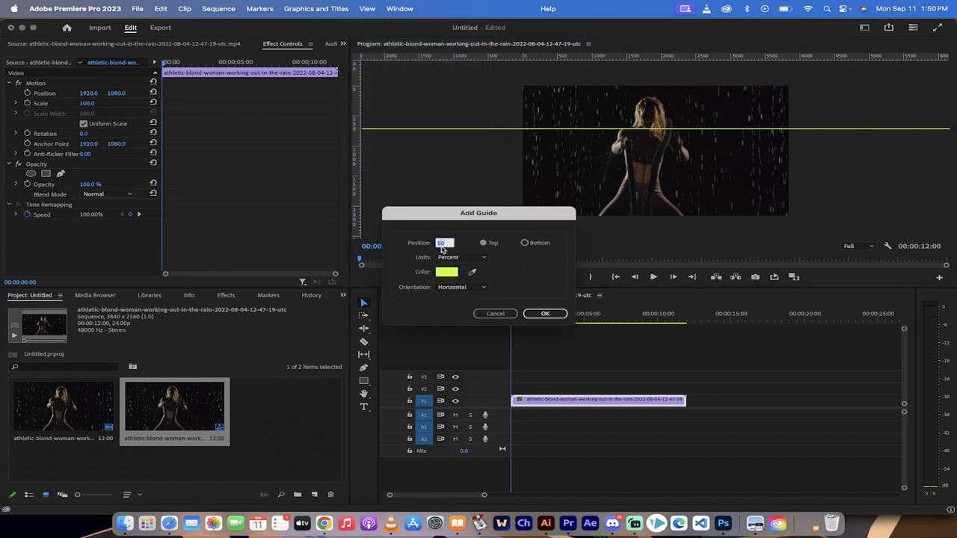
text(66.0)
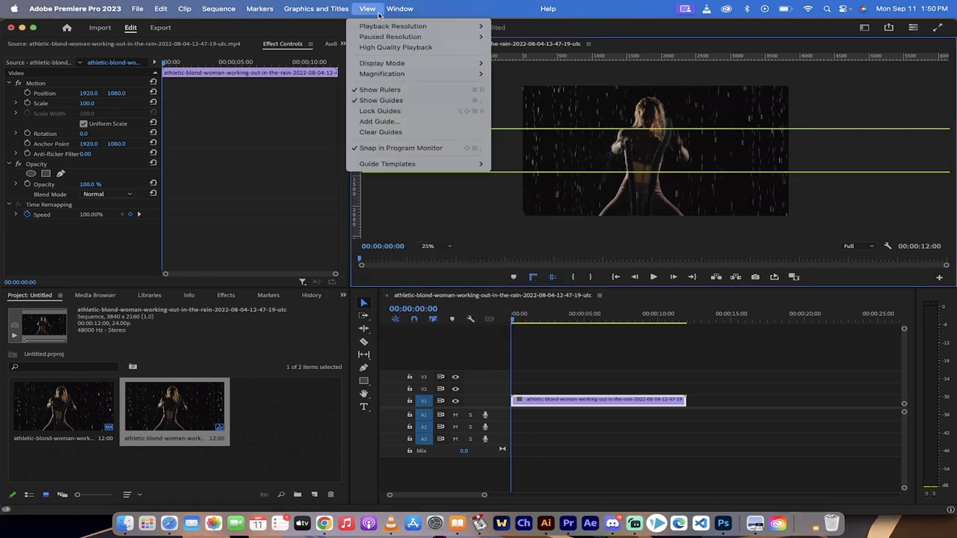
mouse_move(379, 121)
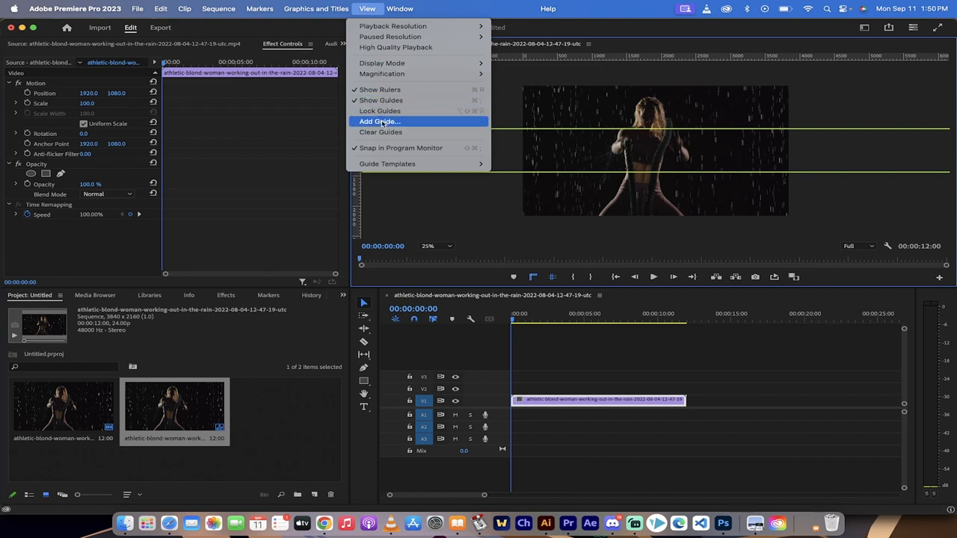
Add a vertical guide at 33.3 percent across the frame
click(379, 121)
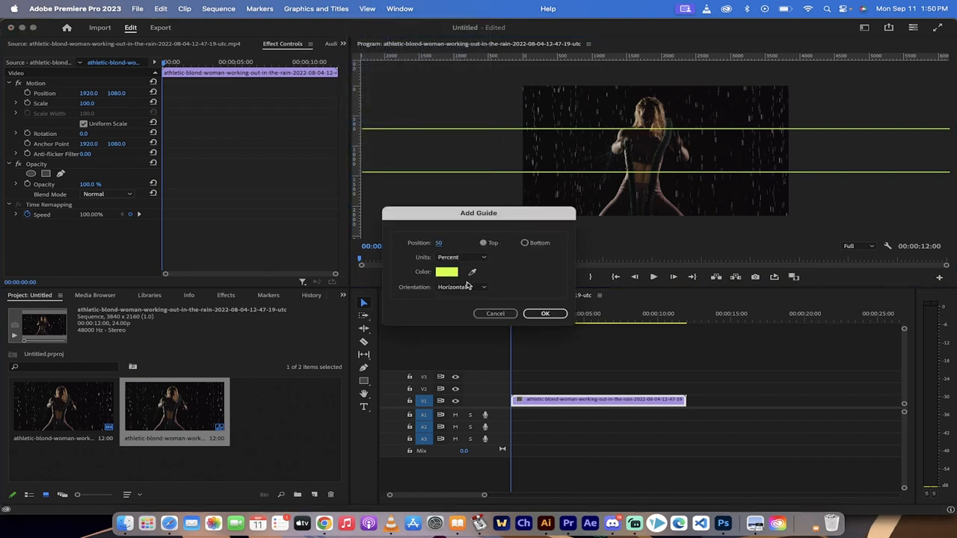
click(459, 287)
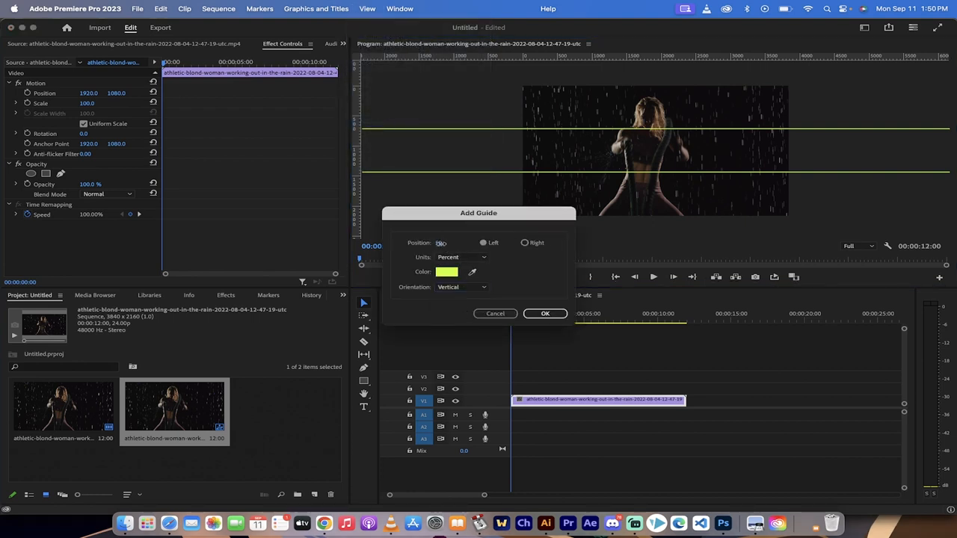
text(33.3)
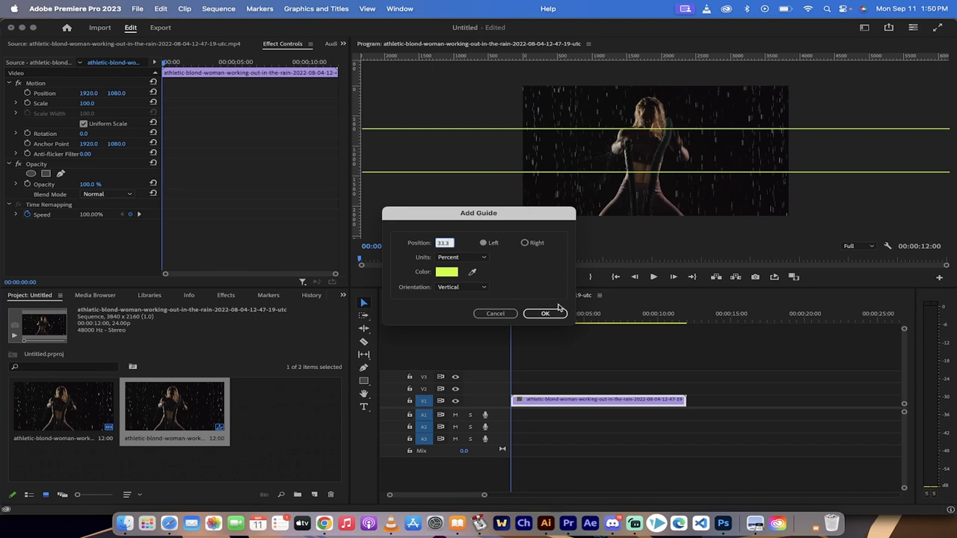
click(545, 313)
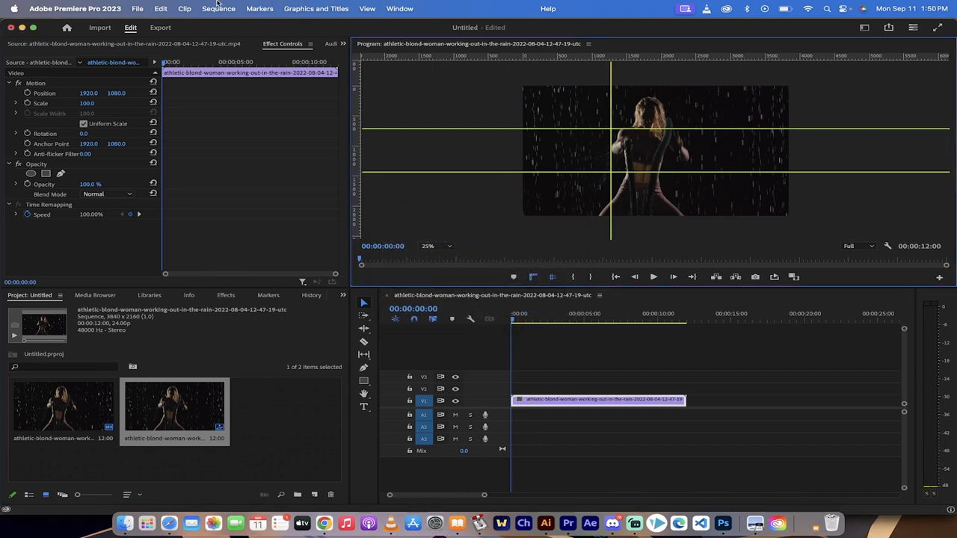
Add a second vertical guide at two thirds (66.6 percent) across the frame
click(367, 9)
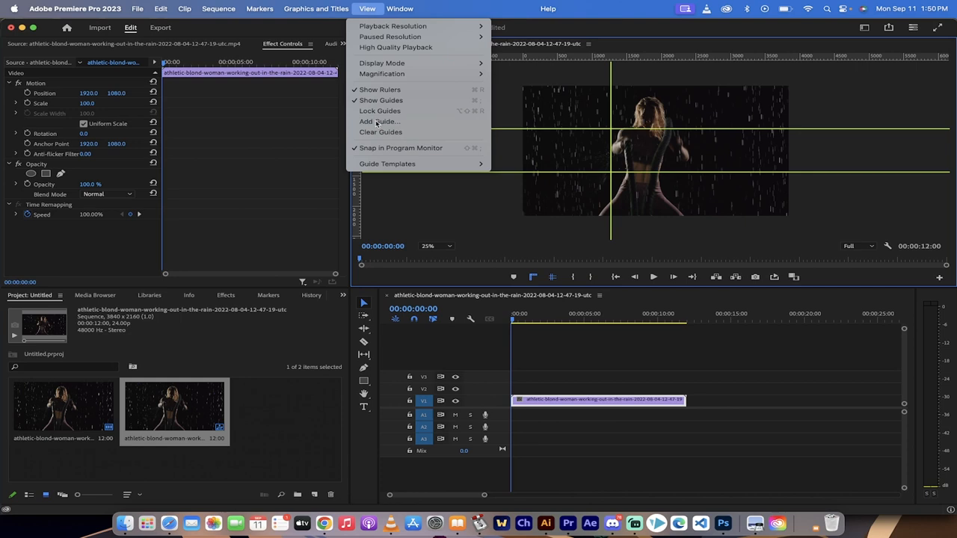
click(380, 122)
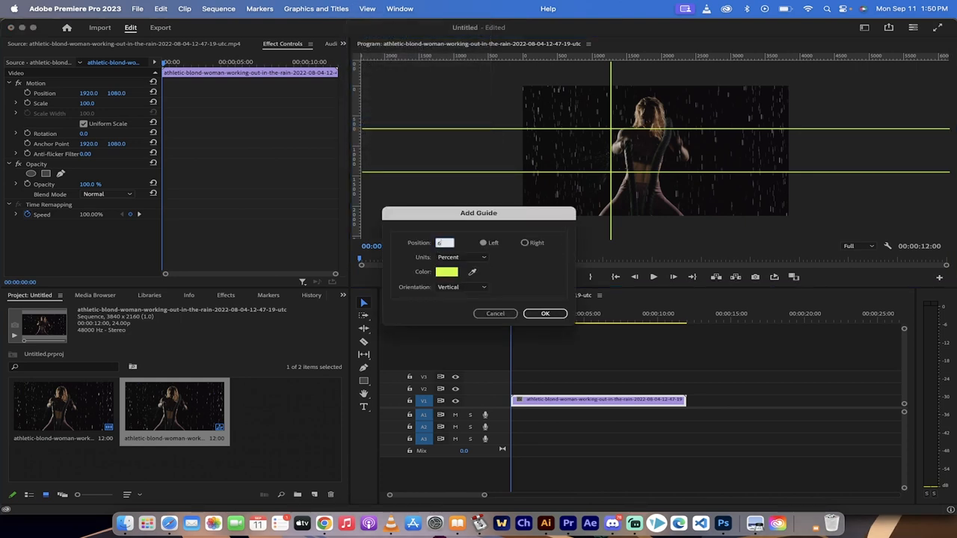
click(545, 314)
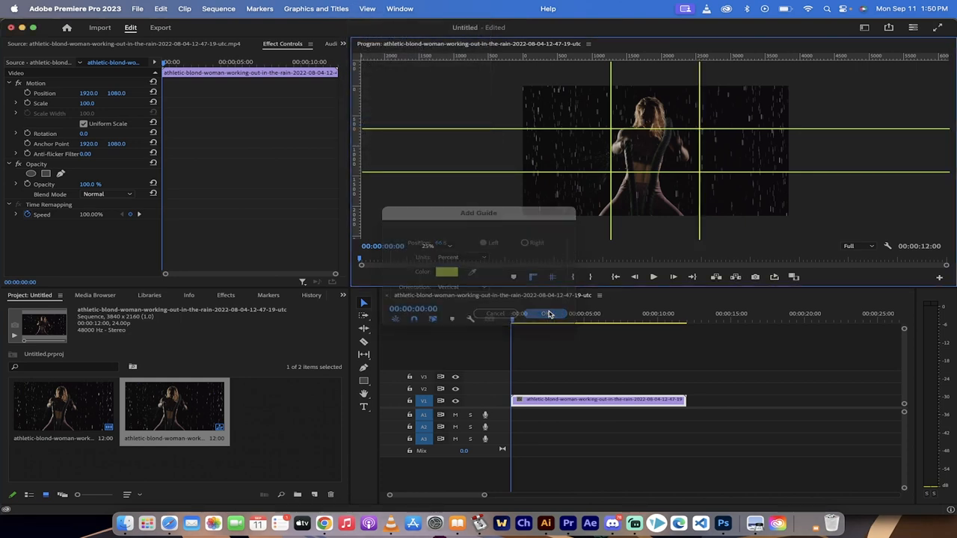
click(546, 313)
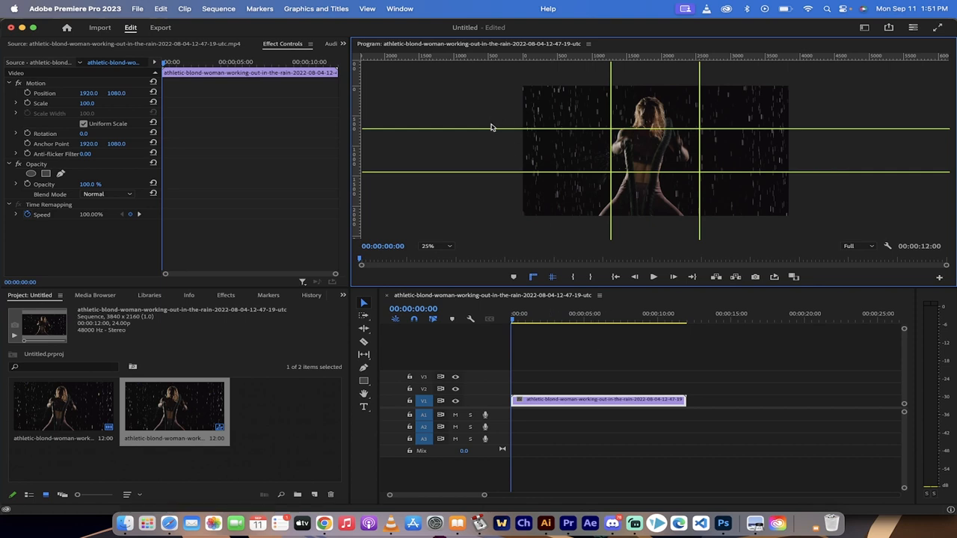
mouse_move(494, 129)
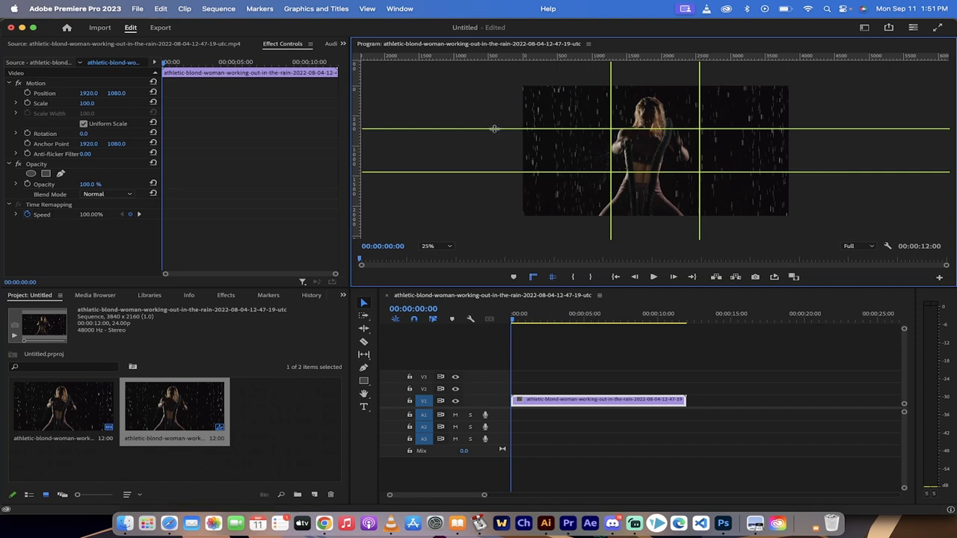
mouse_move(494, 129)
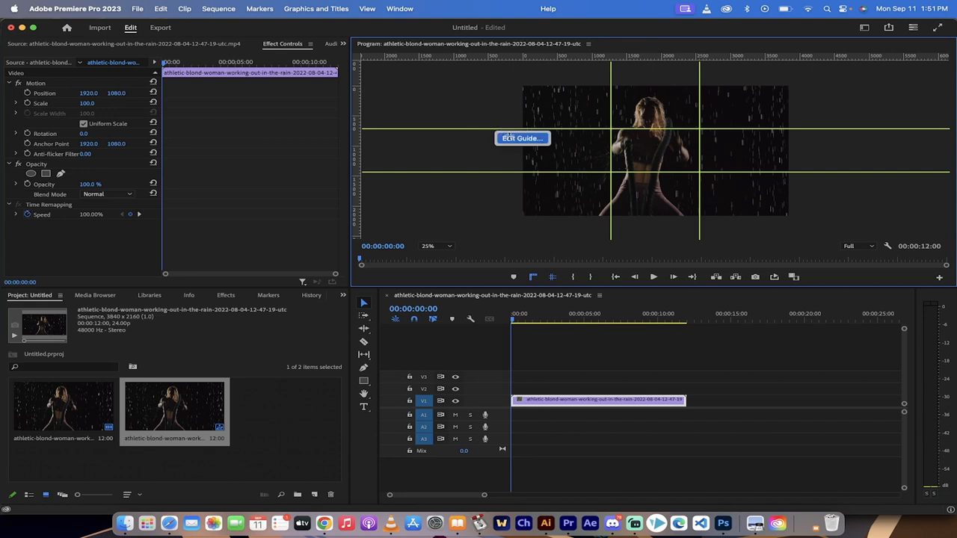
click(522, 137)
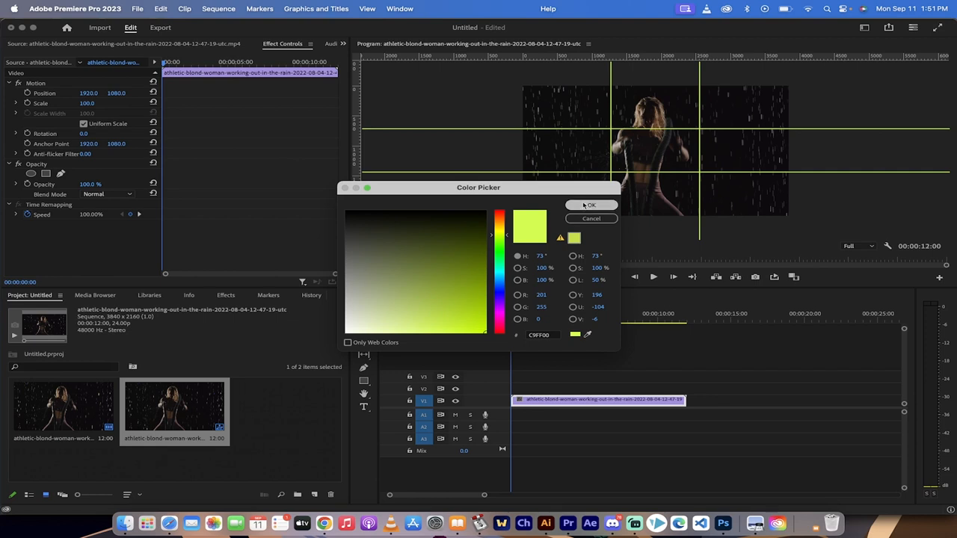
click(590, 205)
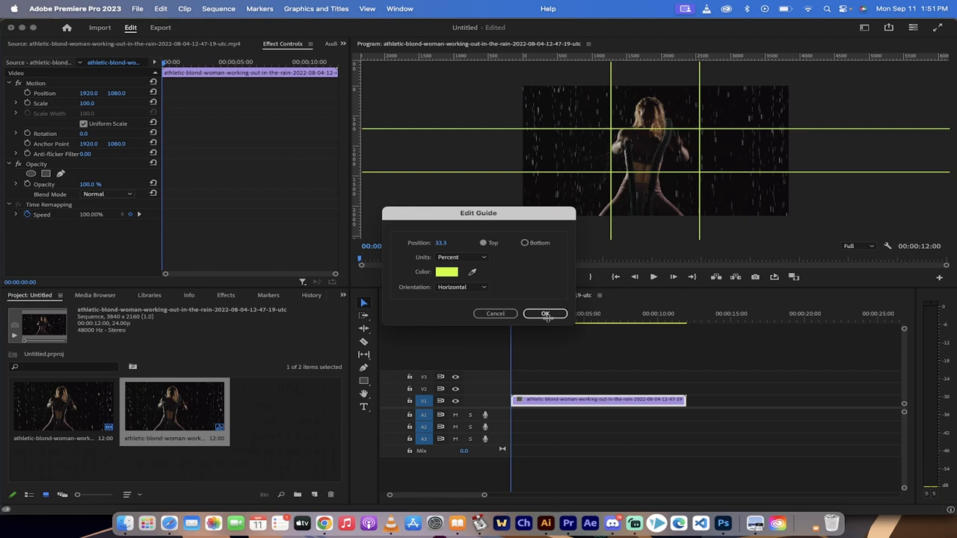
click(544, 313)
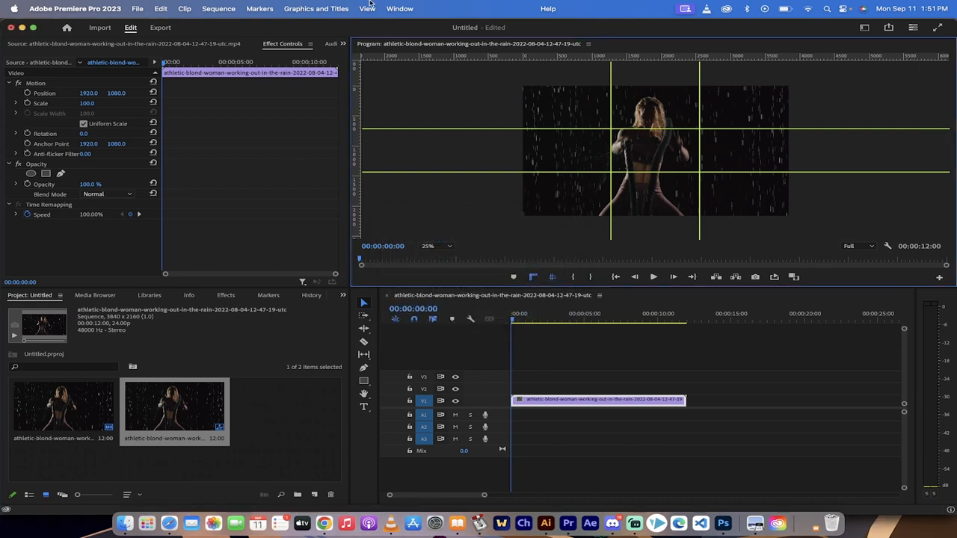
Save the current guides as a template named 4K
click(367, 8)
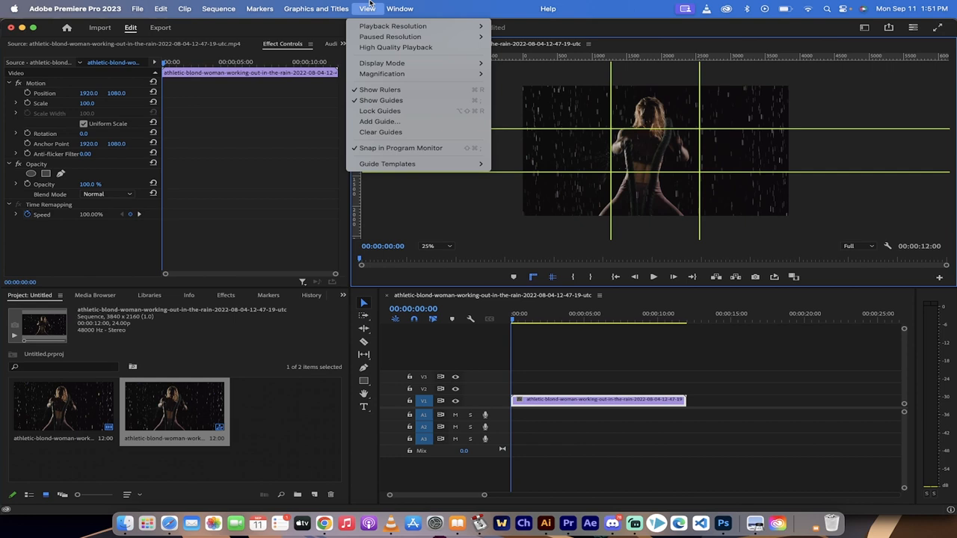
mouse_move(381, 111)
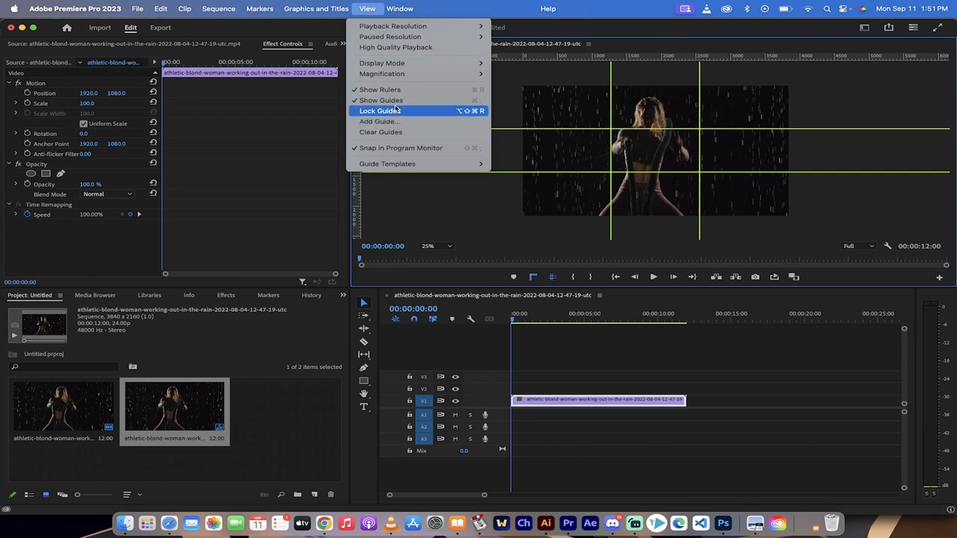
mouse_move(381, 132)
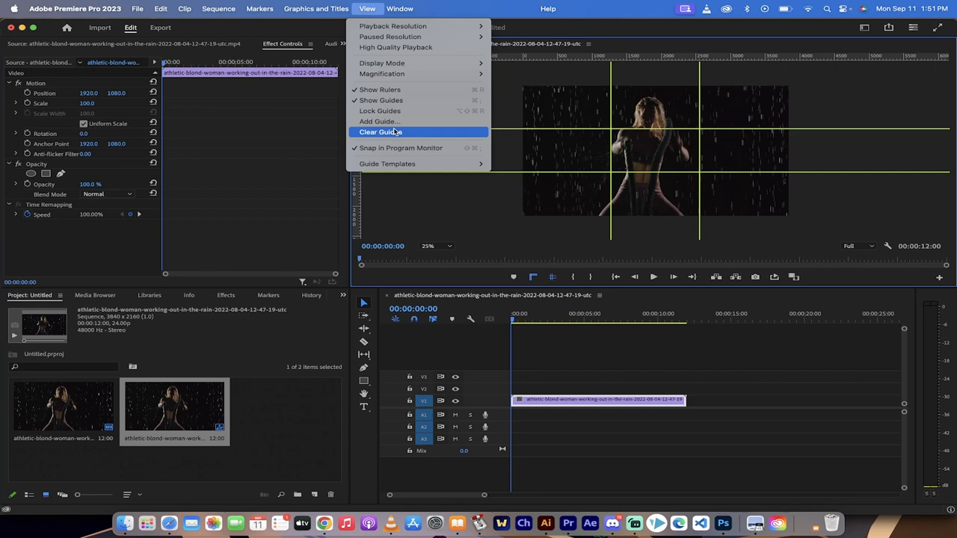
mouse_move(401, 148)
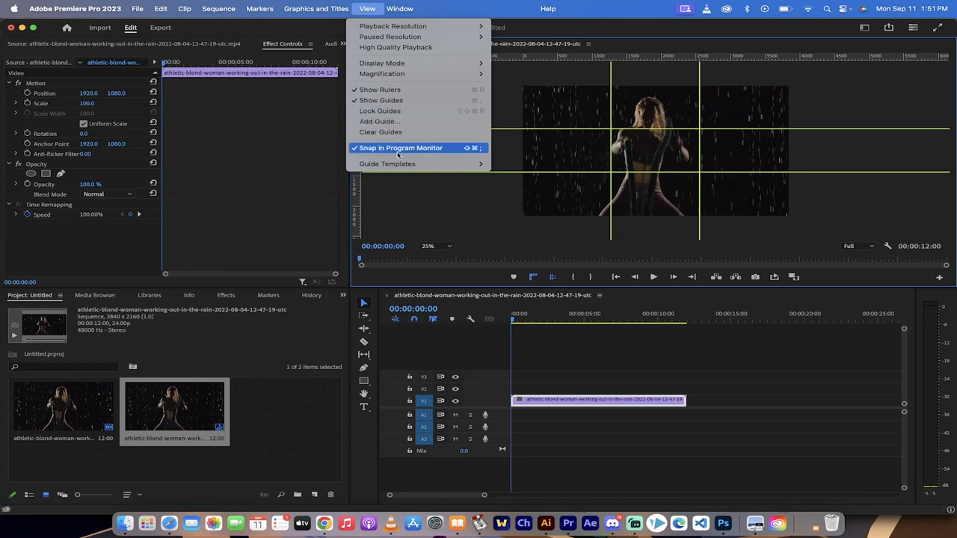
mouse_move(387, 164)
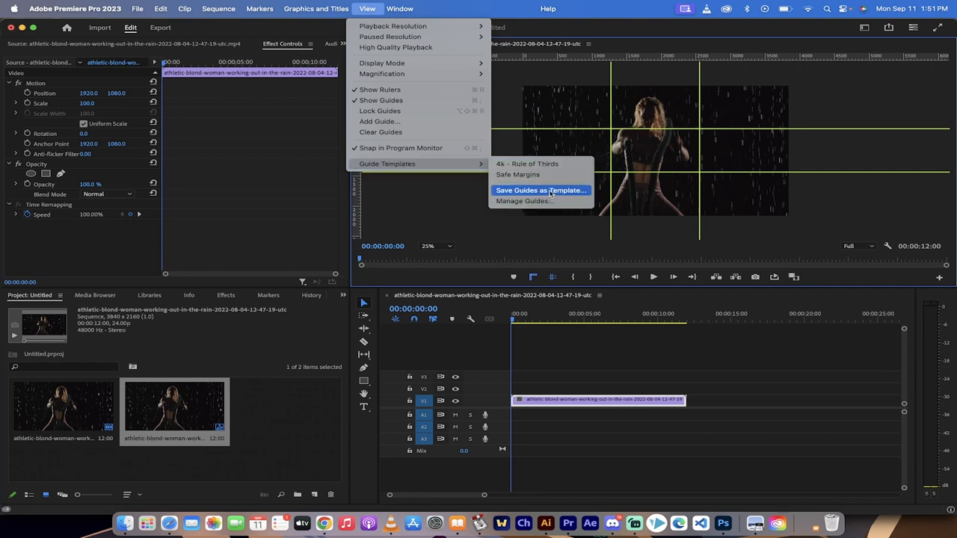
click(539, 190)
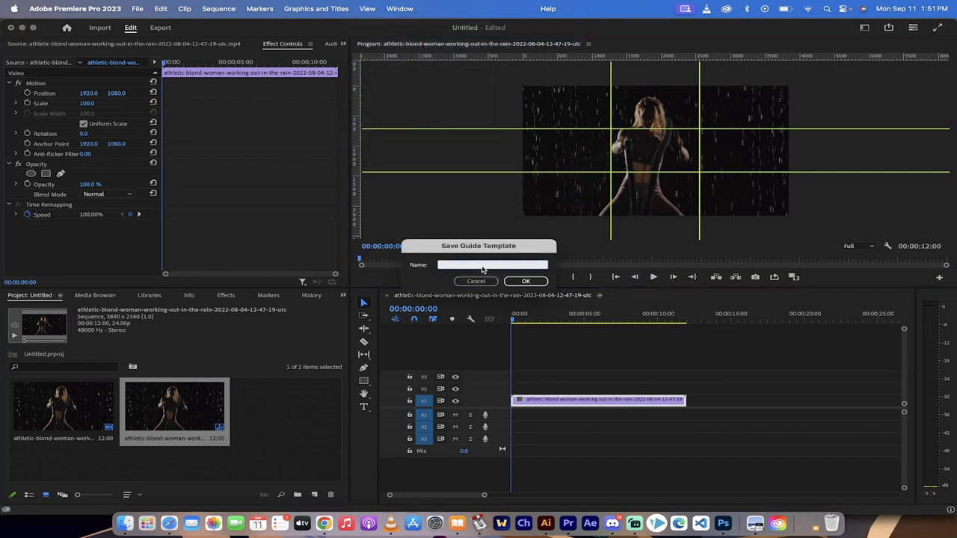
text(4K)
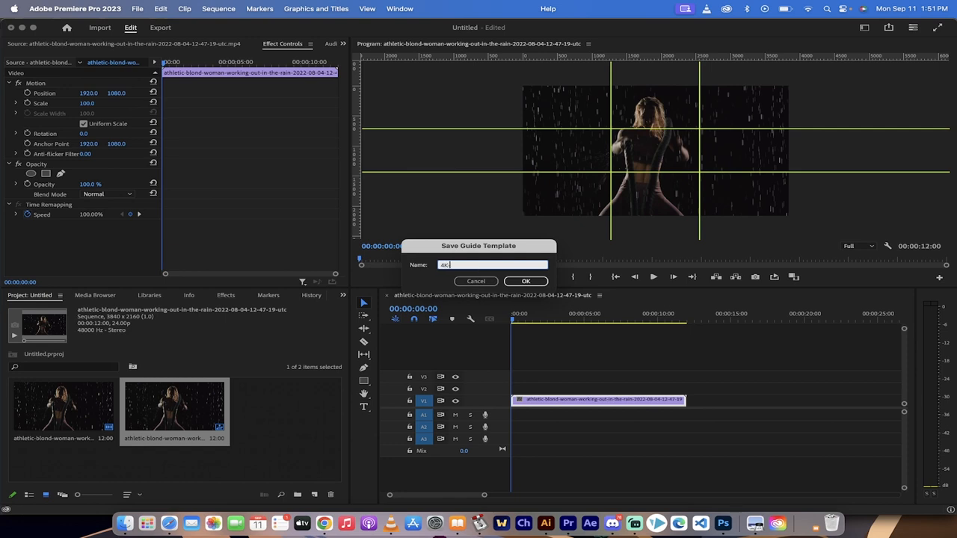